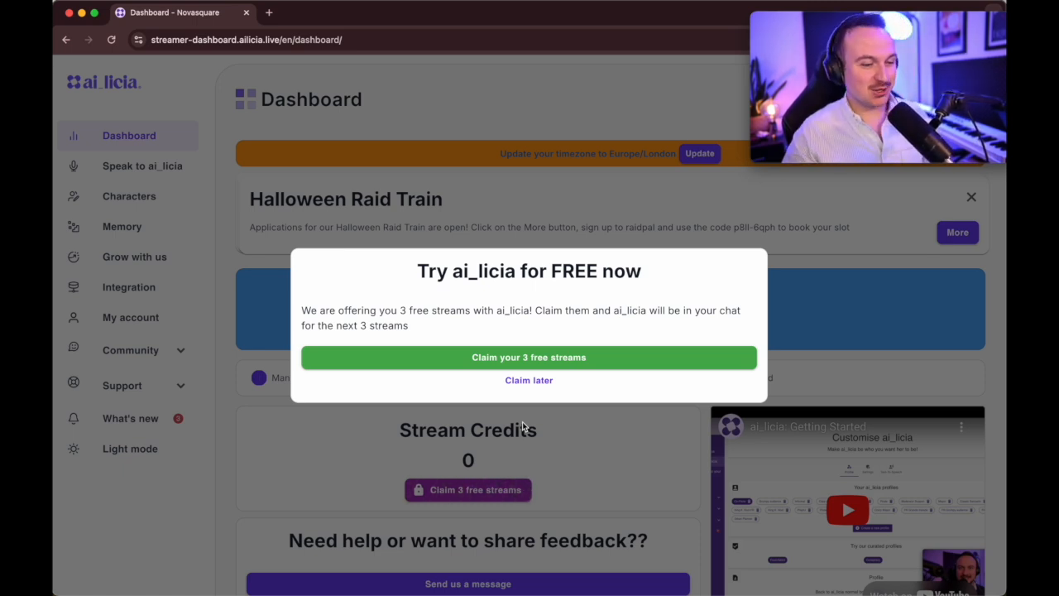
mouse_move(609, 399)
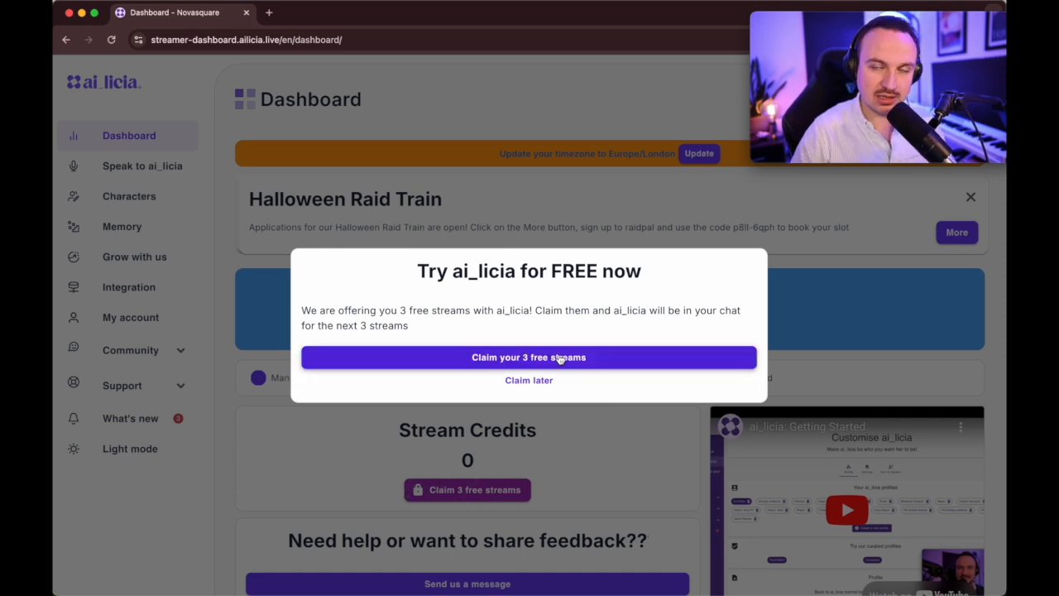
Claim the 3 free streams from the 'Try ai_licia for FREE now' popup.
left_click(530, 378)
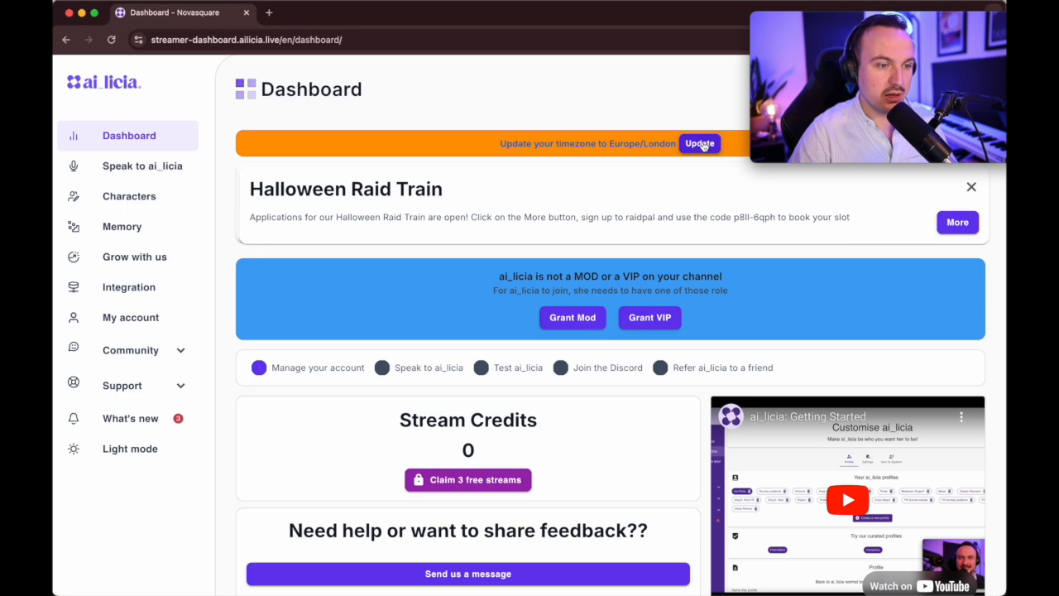
Update the account timezone to Europe/London via the orange banner.
left_click(699, 142)
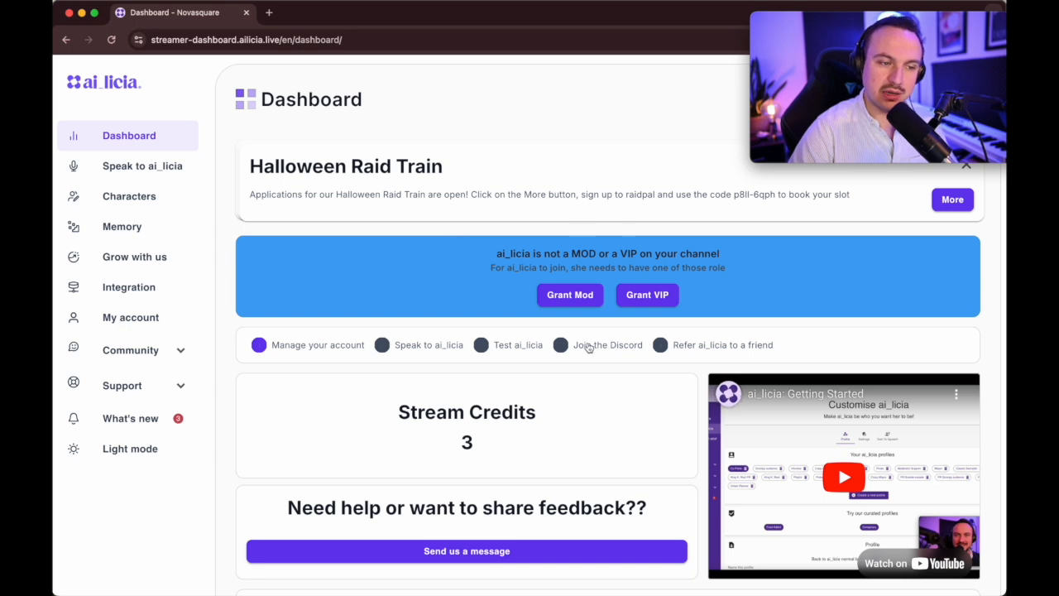
mouse_move(623, 332)
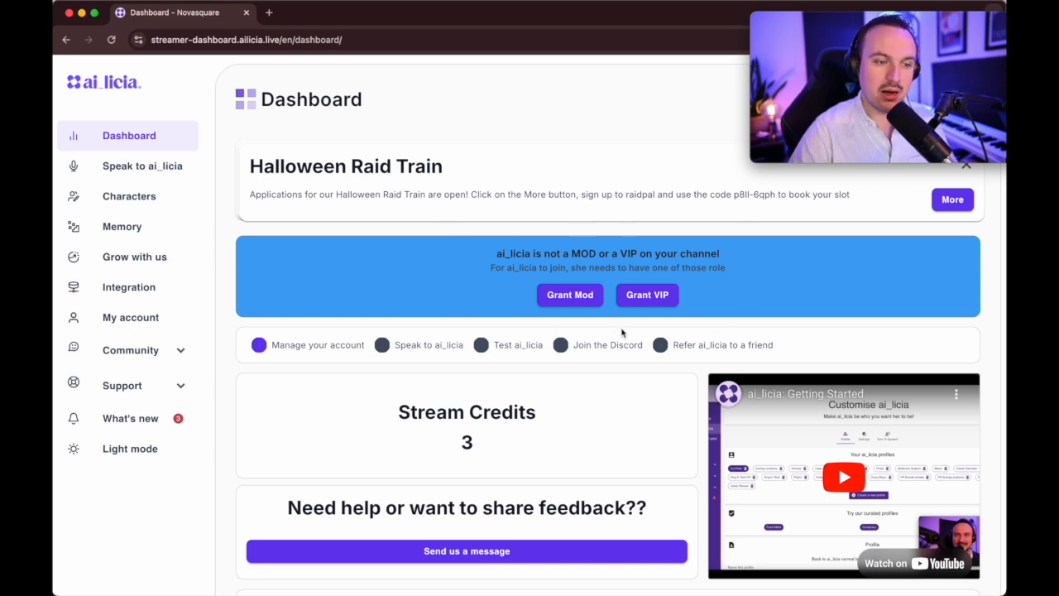
mouse_move(710, 306)
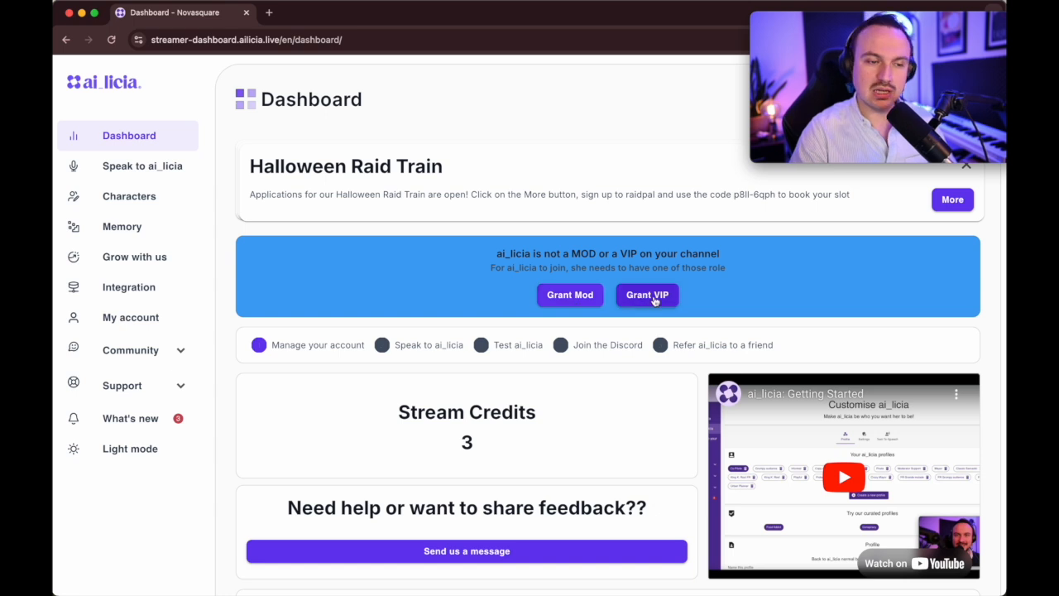
mouse_move(569, 300)
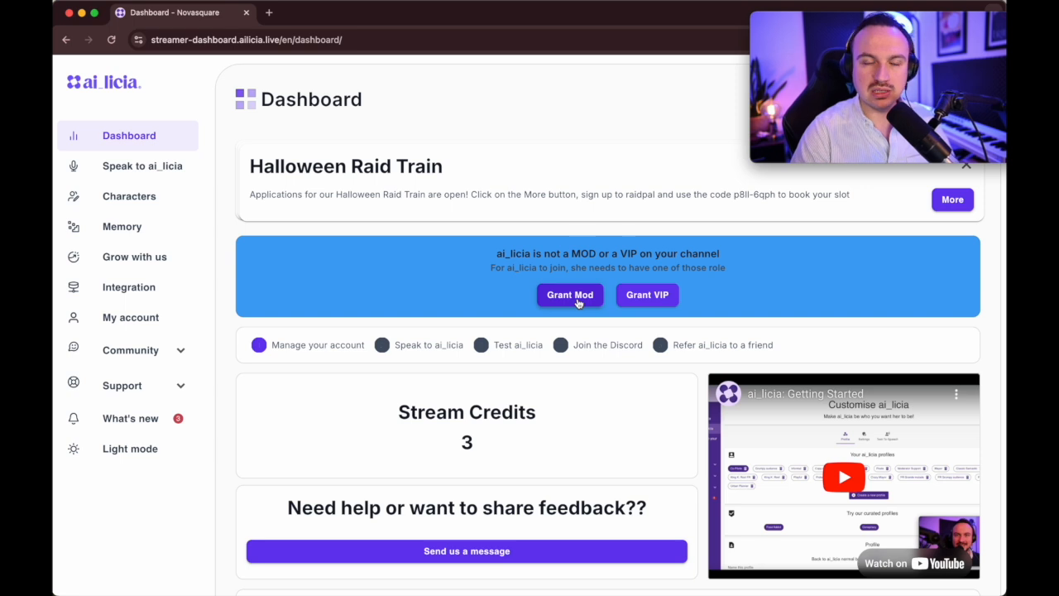
Grant ai_licia moderator status on the channel and review the Current settings.
left_click(569, 294)
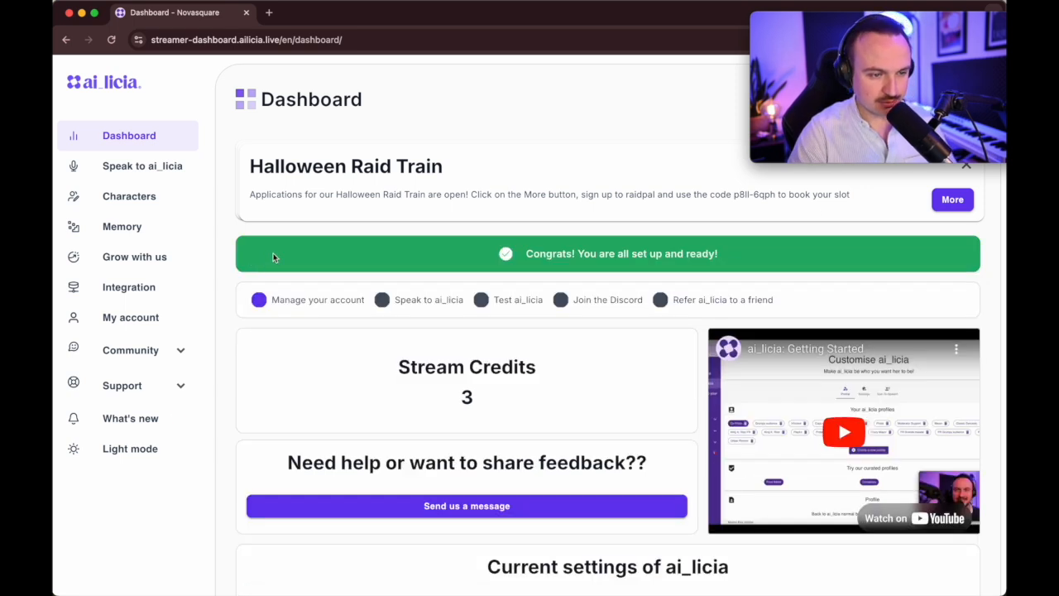
scroll("down", 3)
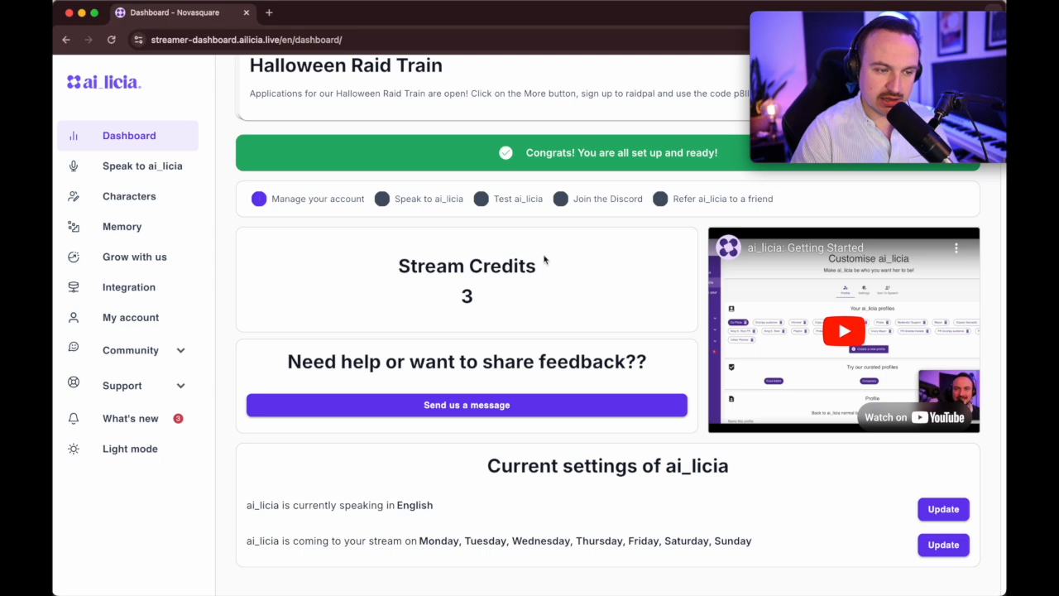
mouse_move(384, 304)
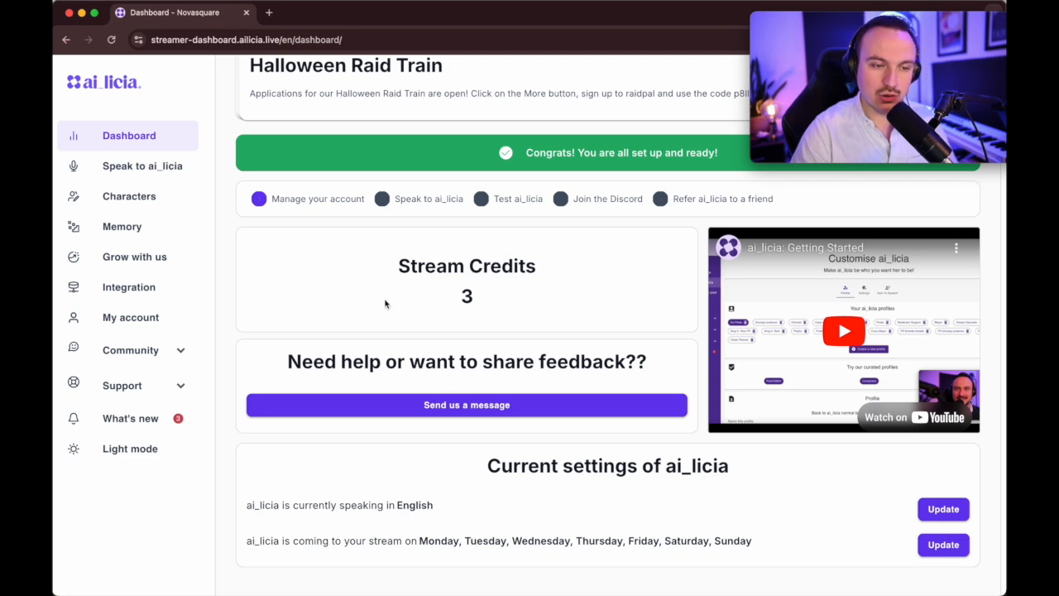
scroll("down", 3)
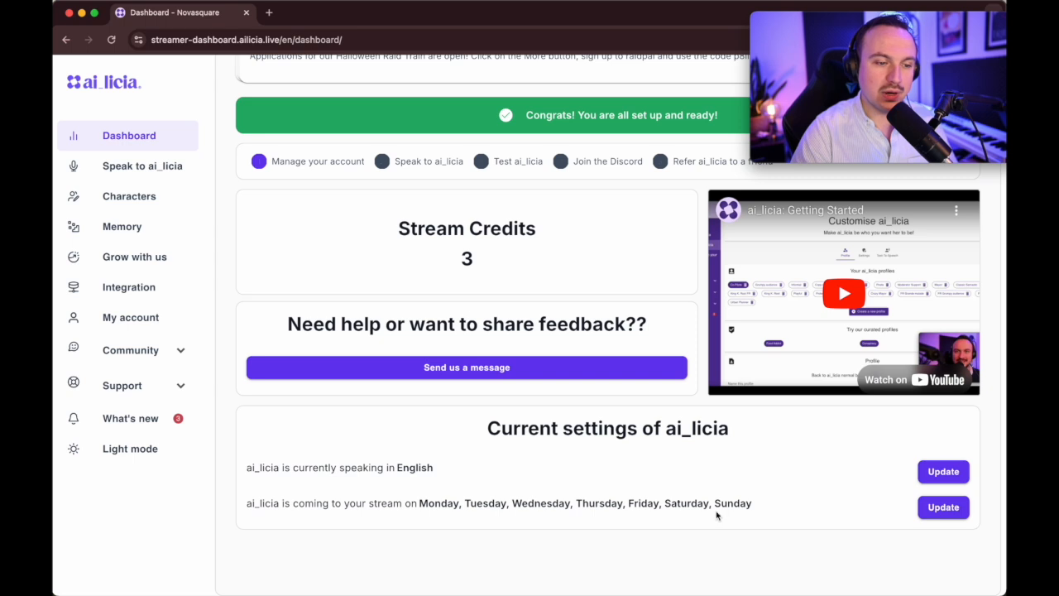
mouse_move(473, 493)
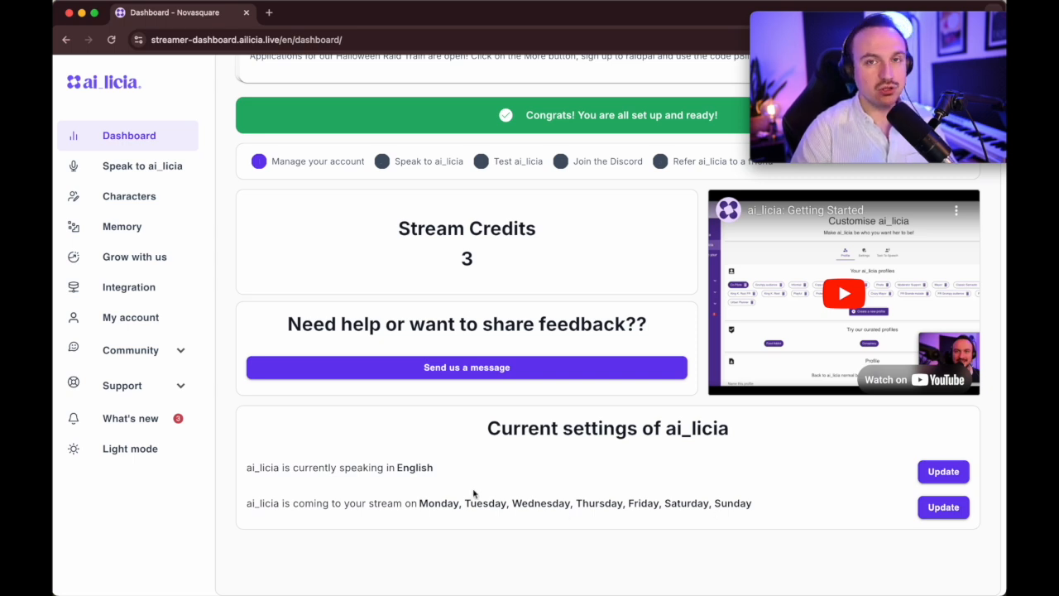
scroll("up", 3)
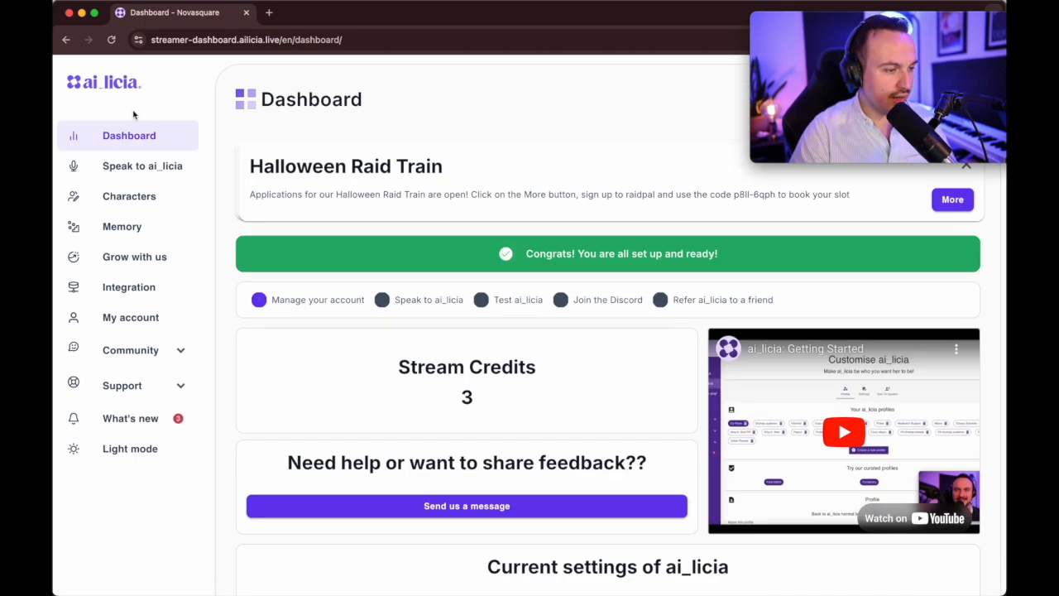
mouse_move(129, 318)
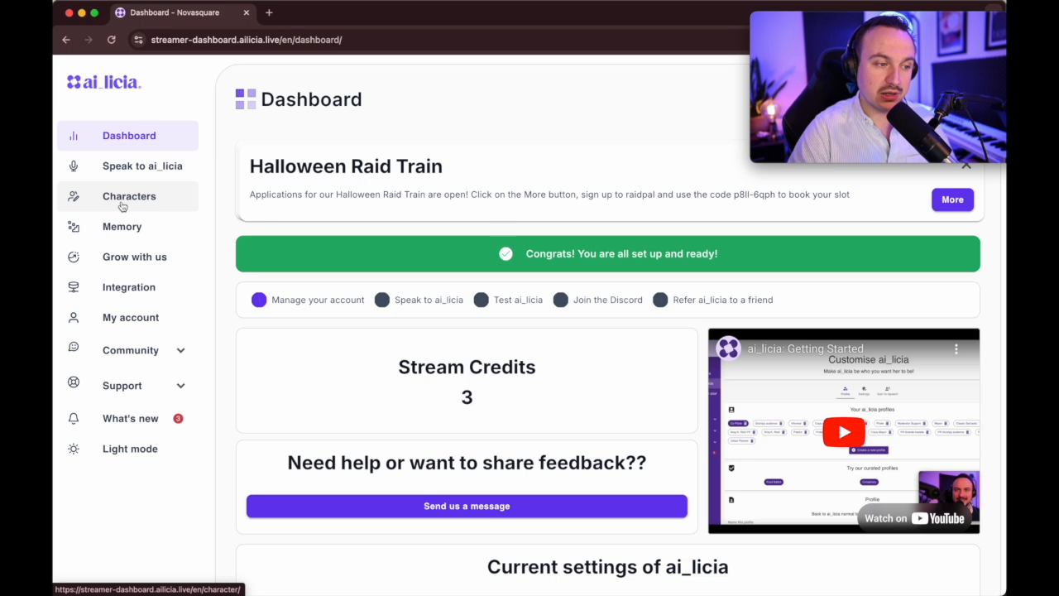
mouse_move(134, 257)
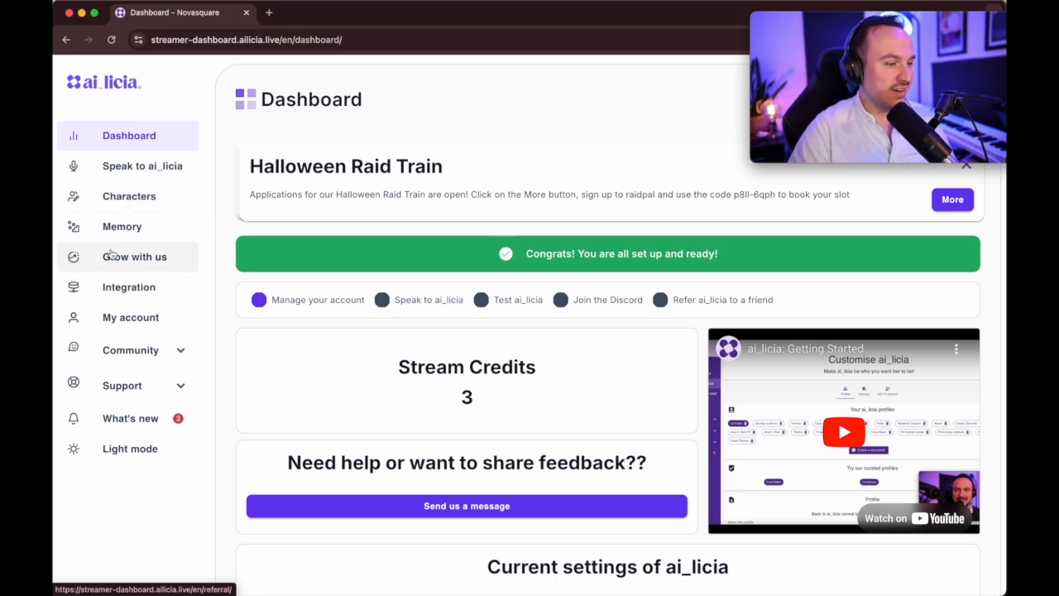
mouse_move(189, 273)
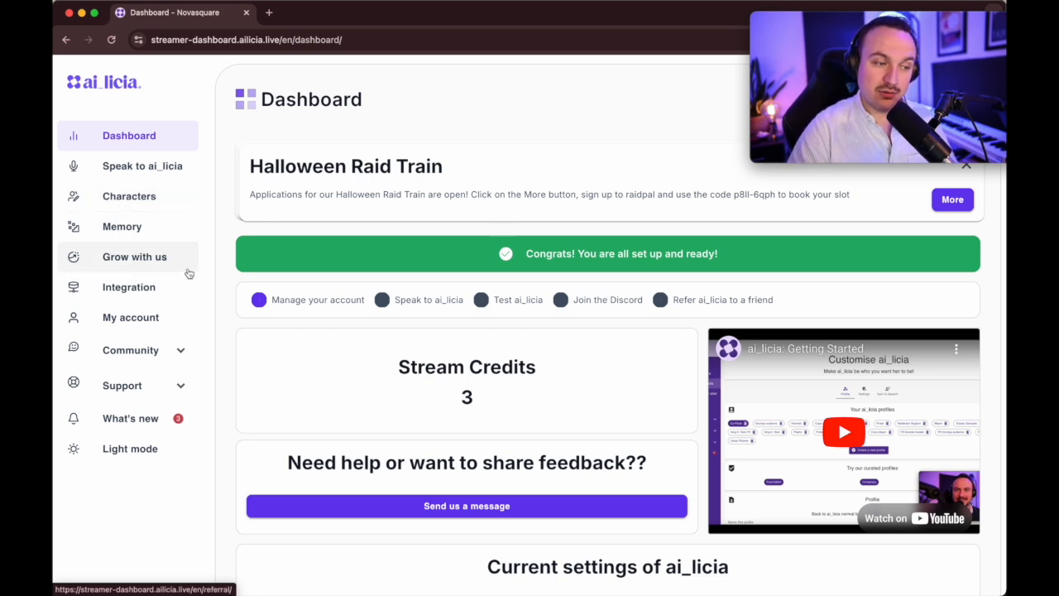
mouse_move(159, 370)
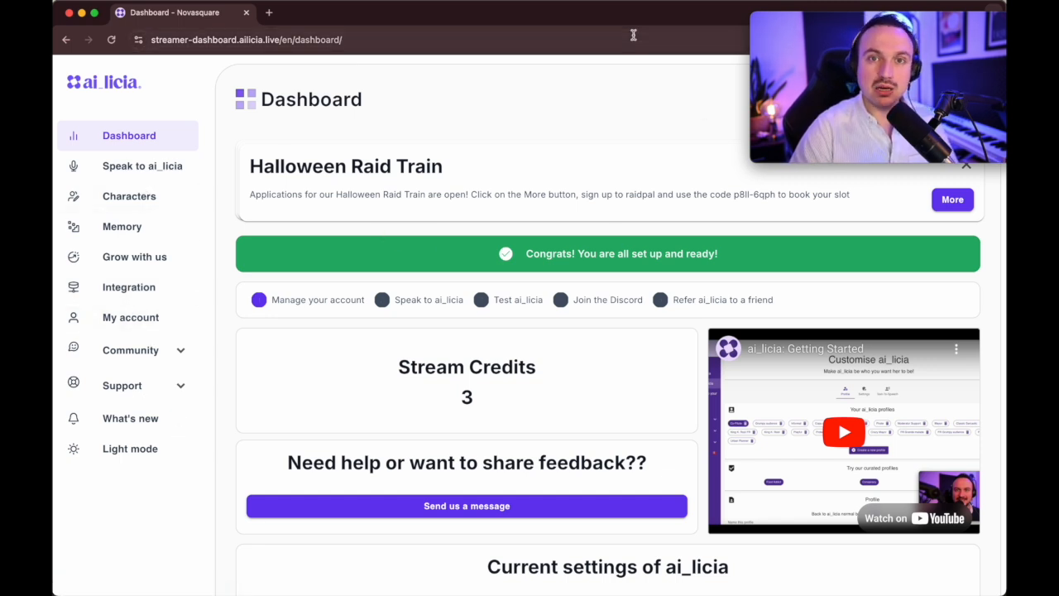
mouse_move(129, 195)
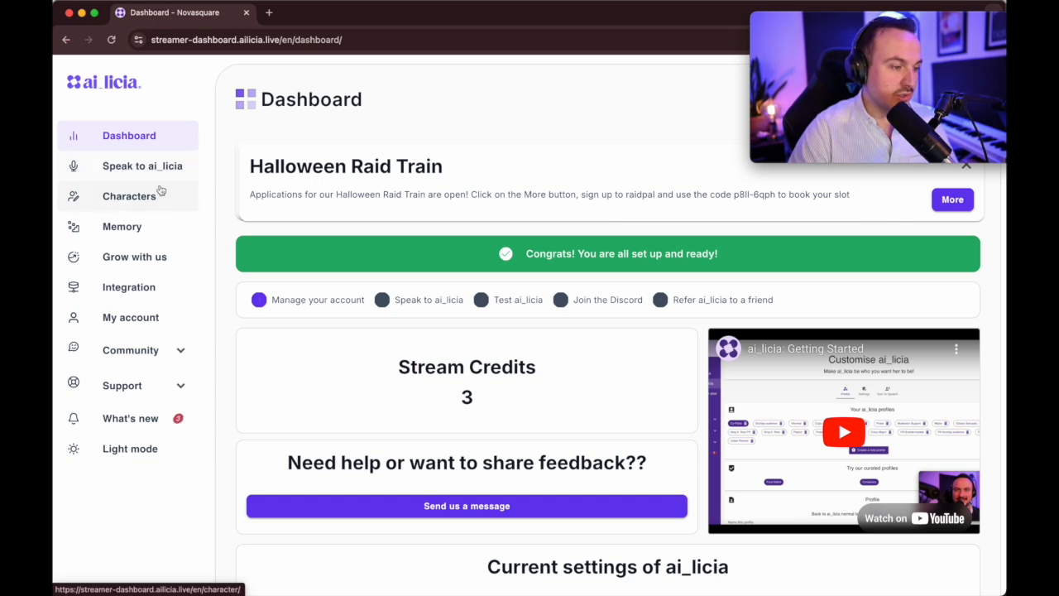